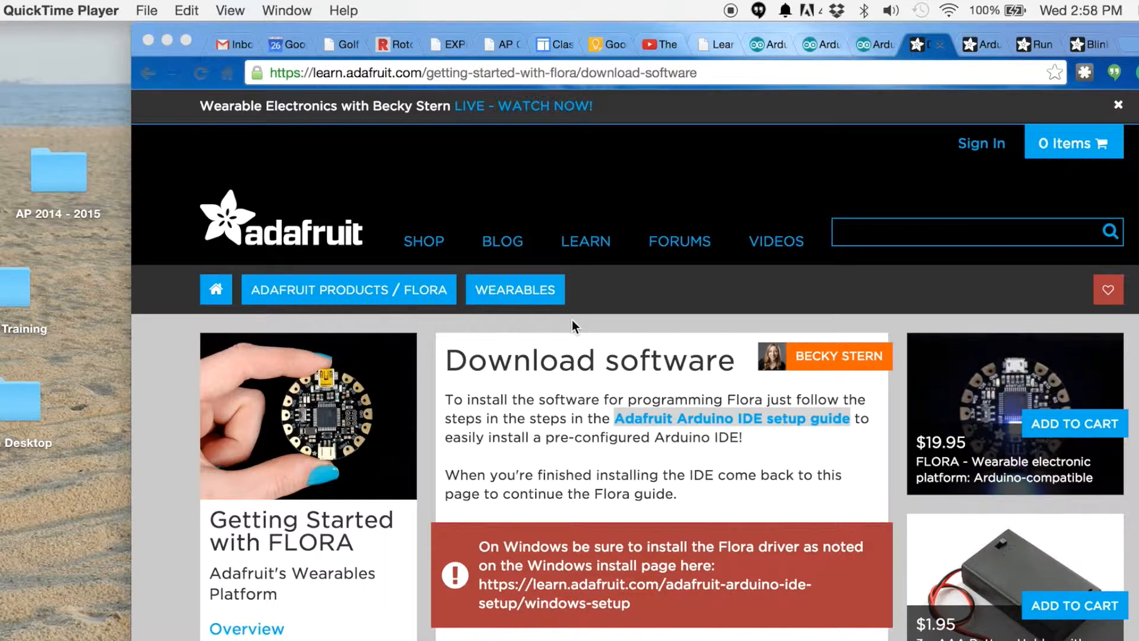
pyautogui.moveTo(538, 445)
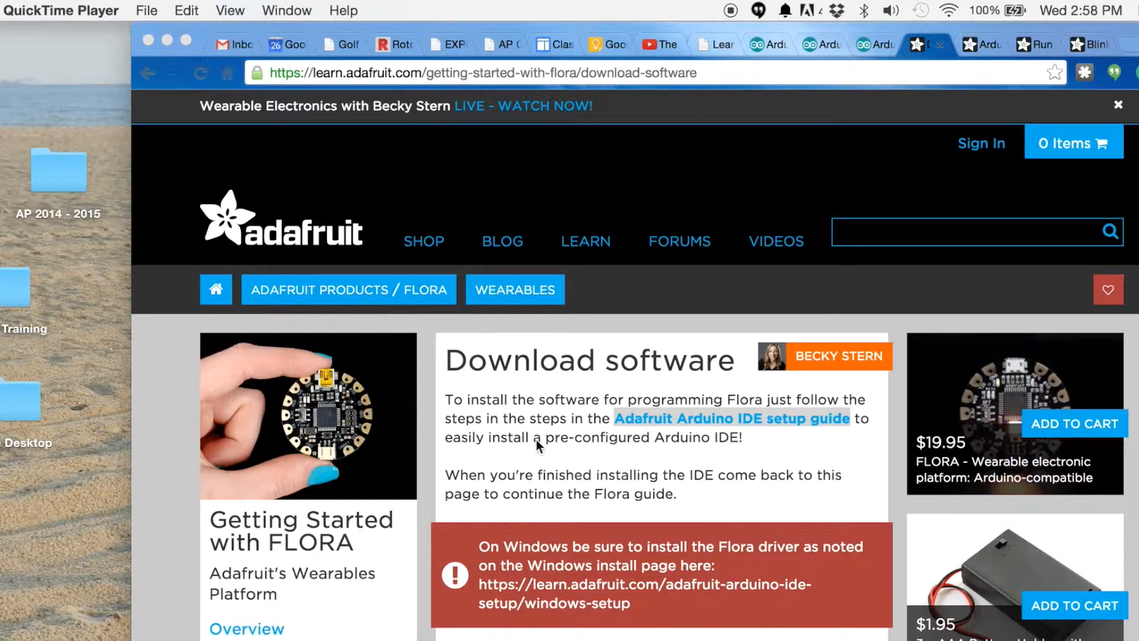
pyautogui.moveTo(512, 485)
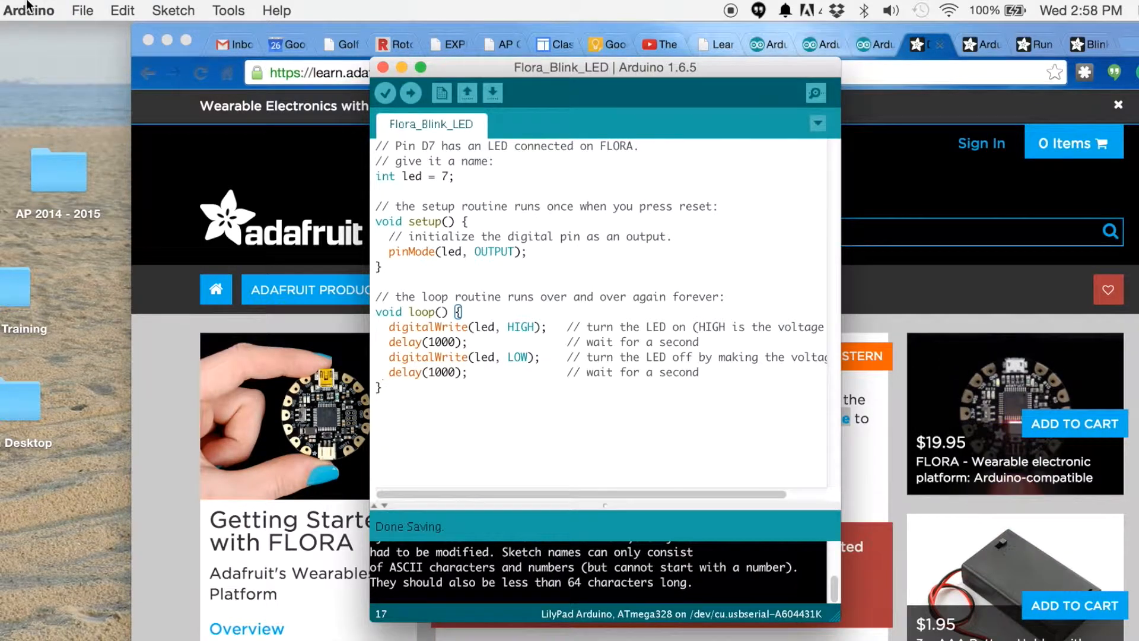
# Confirm About Arduino reports version 1.6.5 and place the Flora_Blink_LED window on the left
pyautogui.click(30, 11)
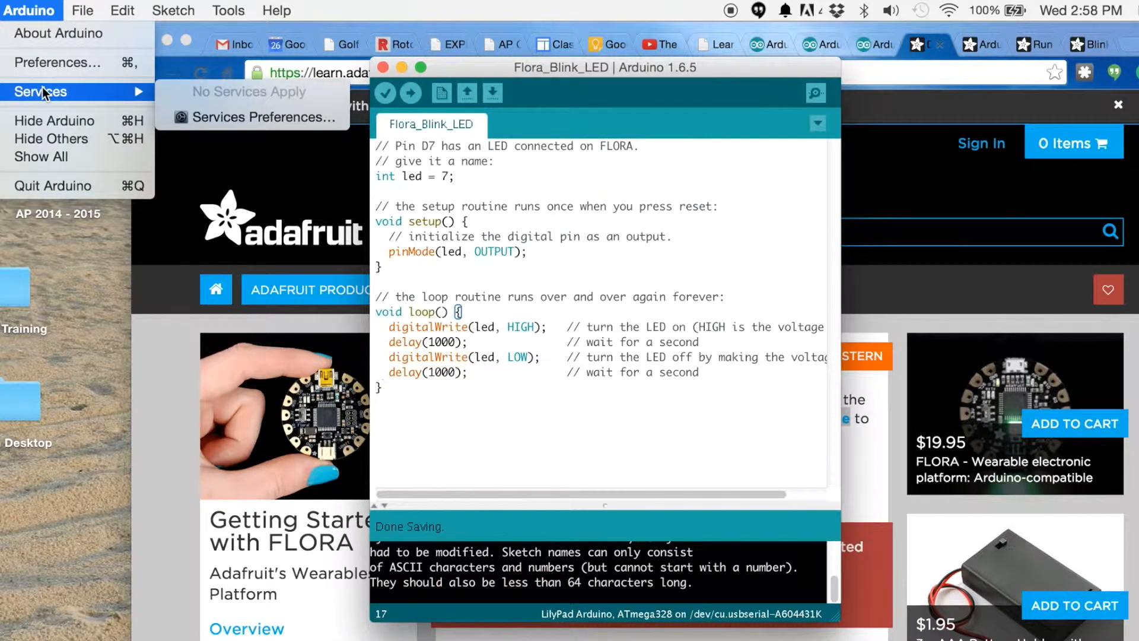
pyautogui.moveTo(58, 33)
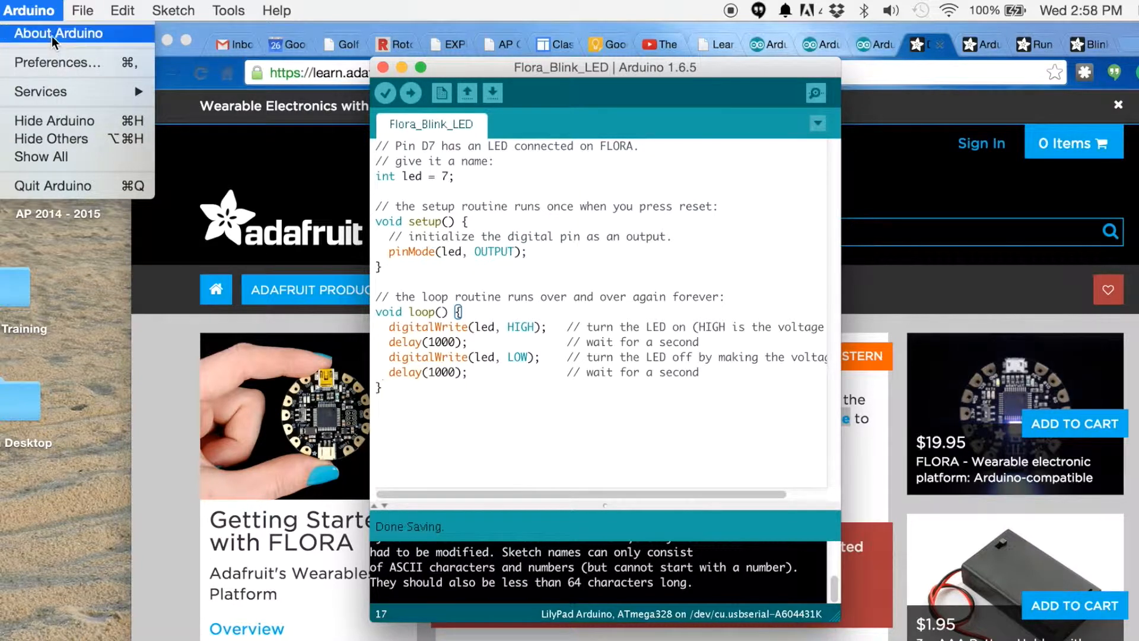
pyautogui.click(60, 33)
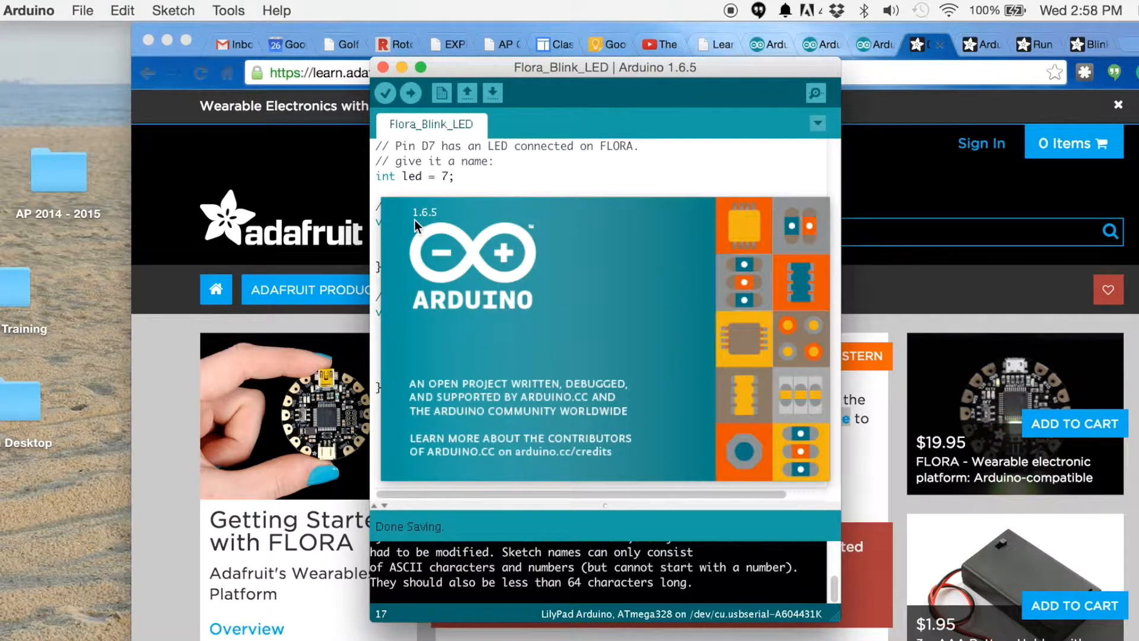
pyautogui.moveTo(493, 227)
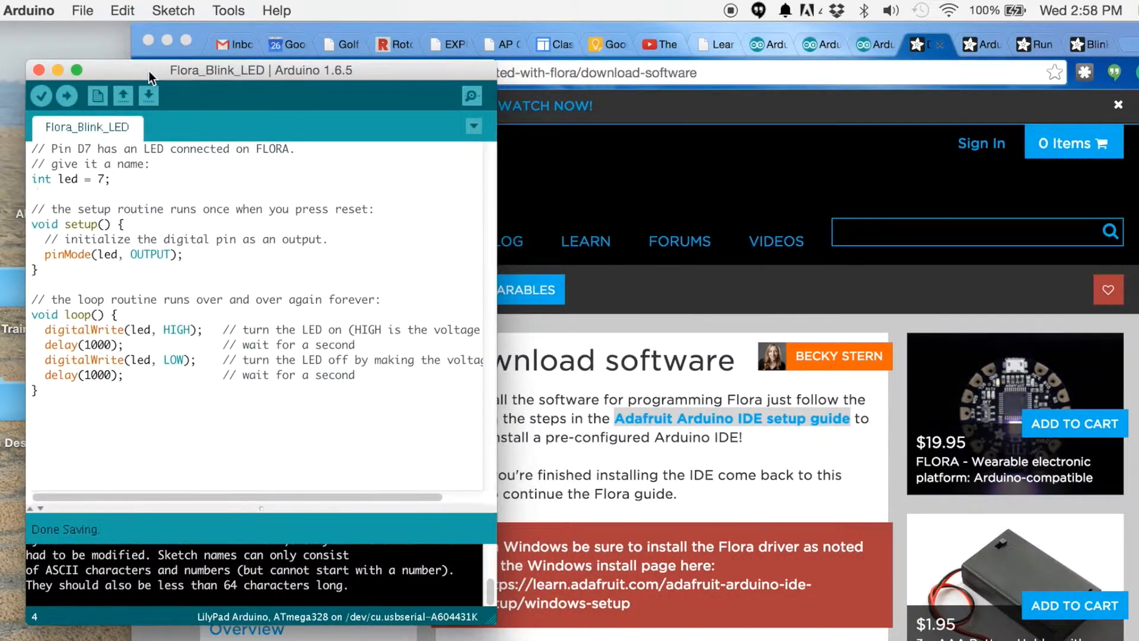
pyautogui.click(585, 241)
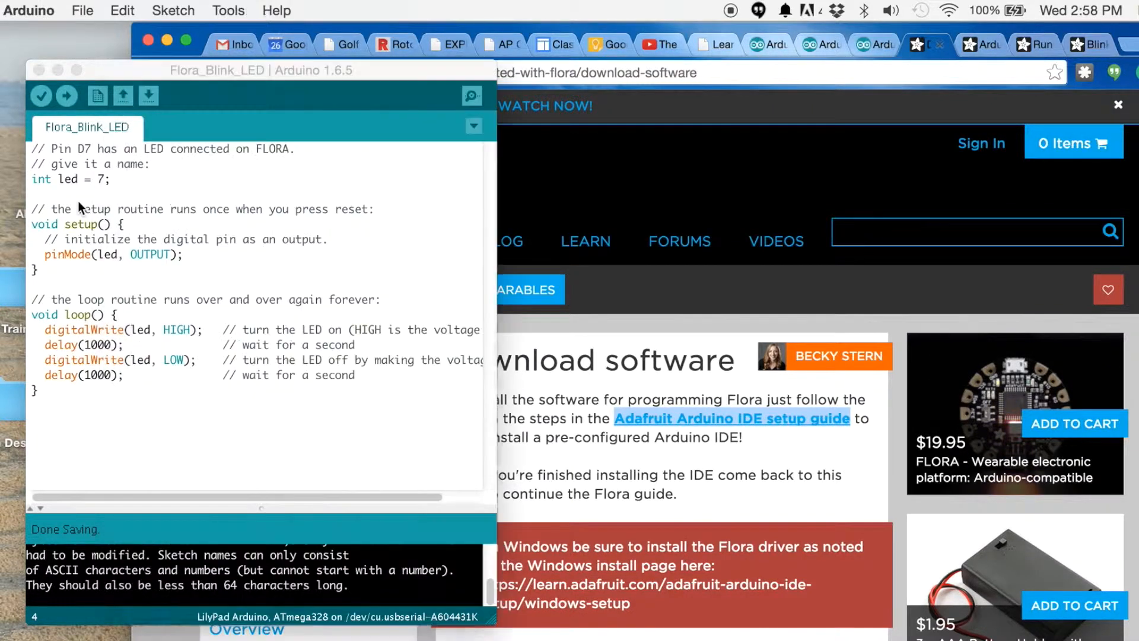
pyautogui.click(28, 11)
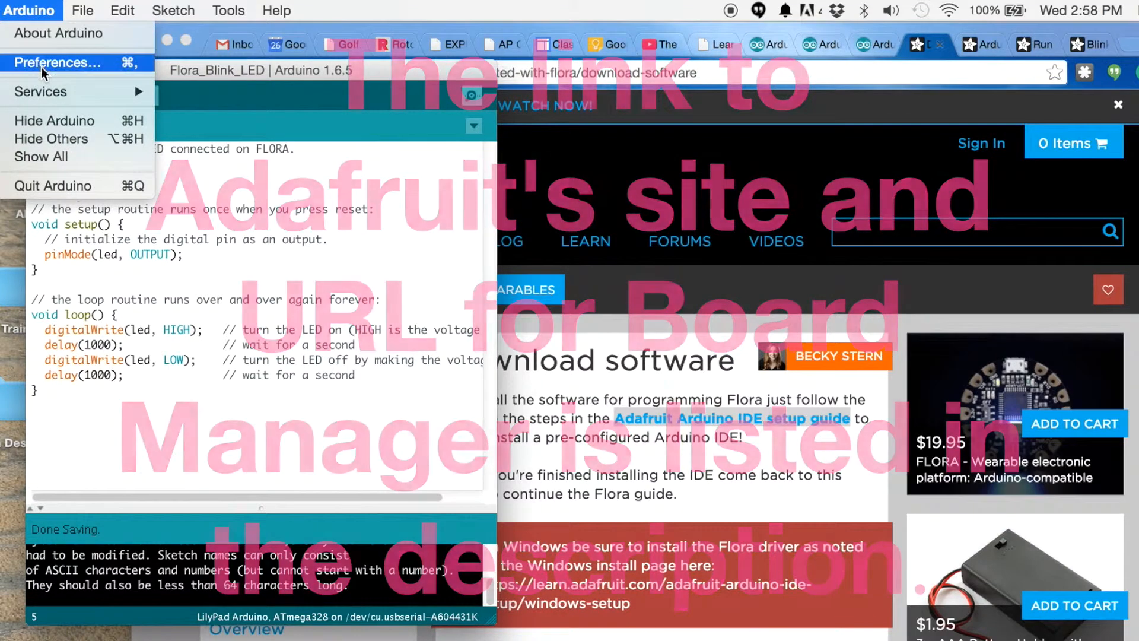
pyautogui.click(57, 63)
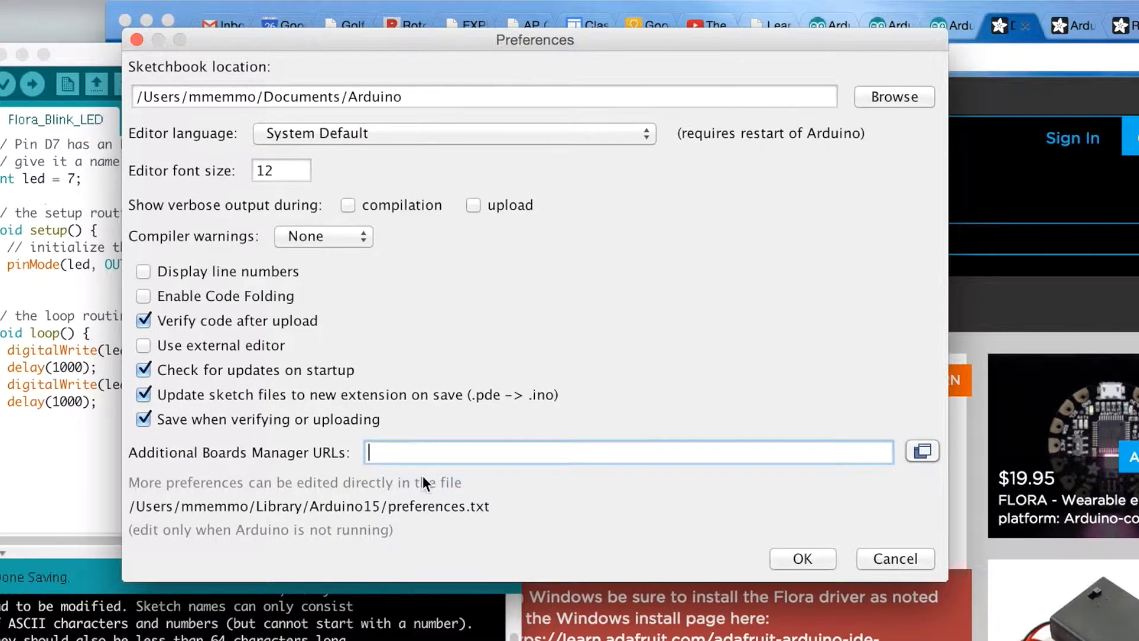
pyautogui.write('https://adafruit.github.io/arduino-board-index/package_adafruit_index.json')
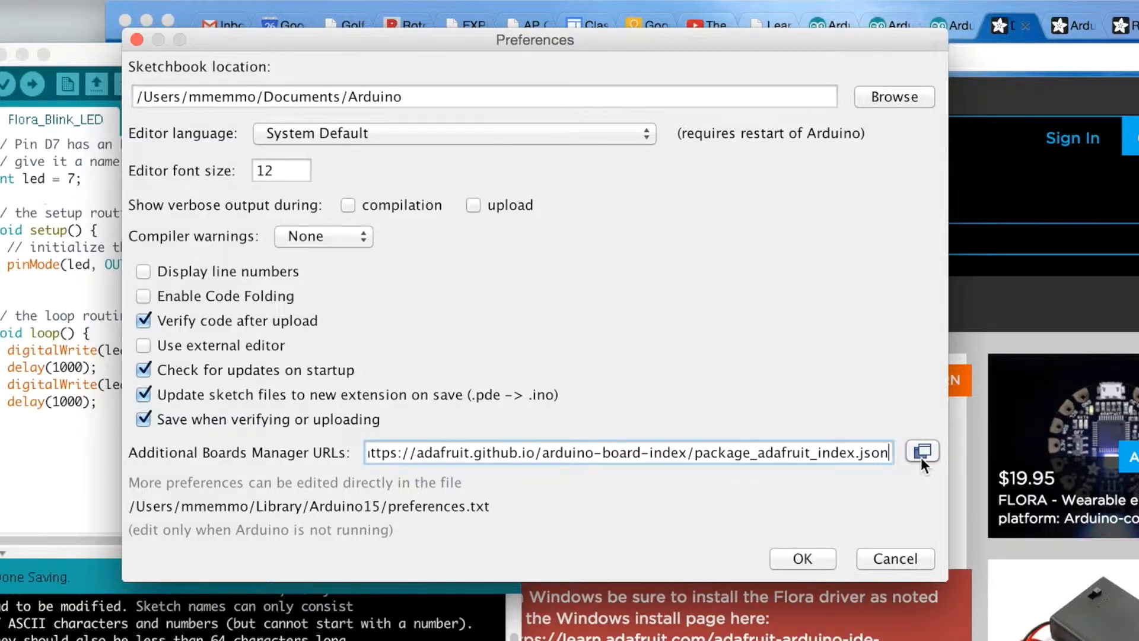
pyautogui.click(922, 451)
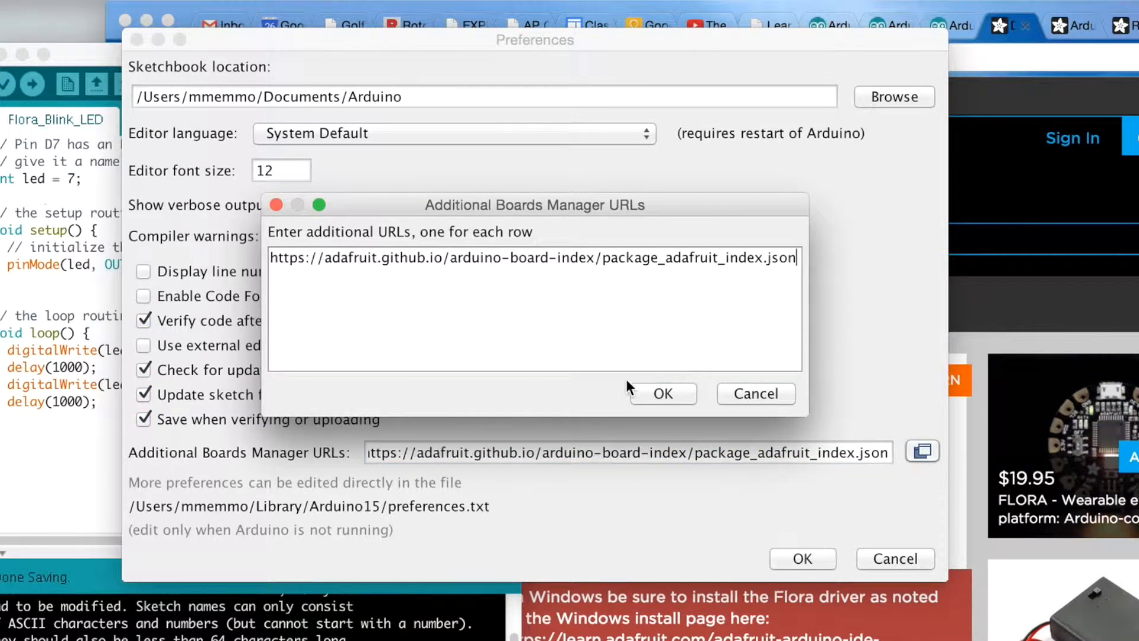
pyautogui.click(662, 393)
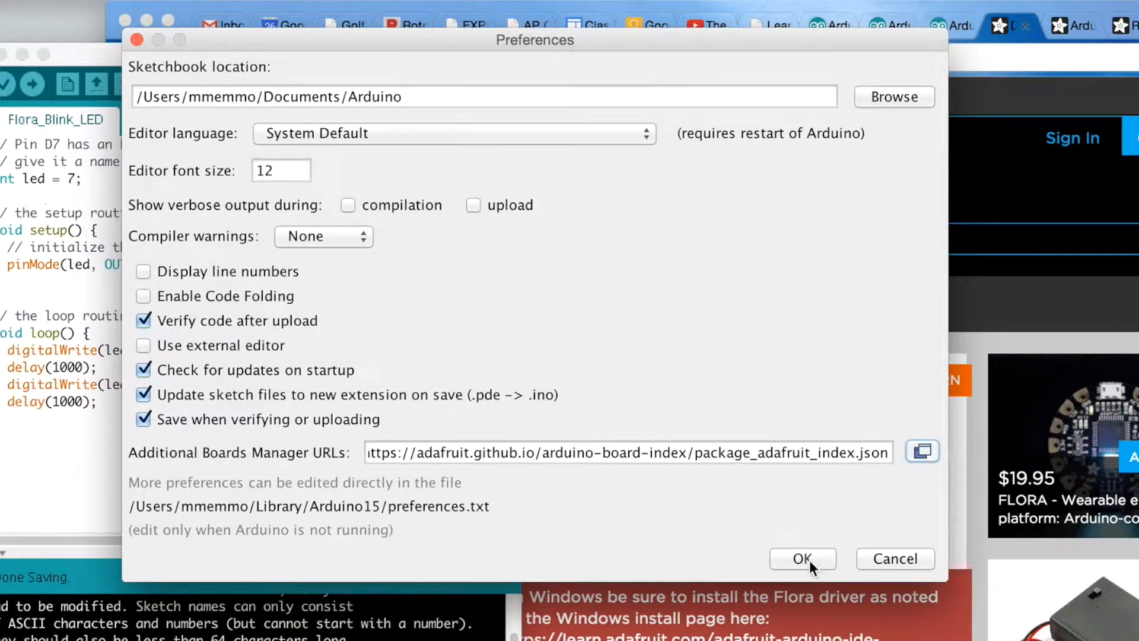
pyautogui.click(802, 558)
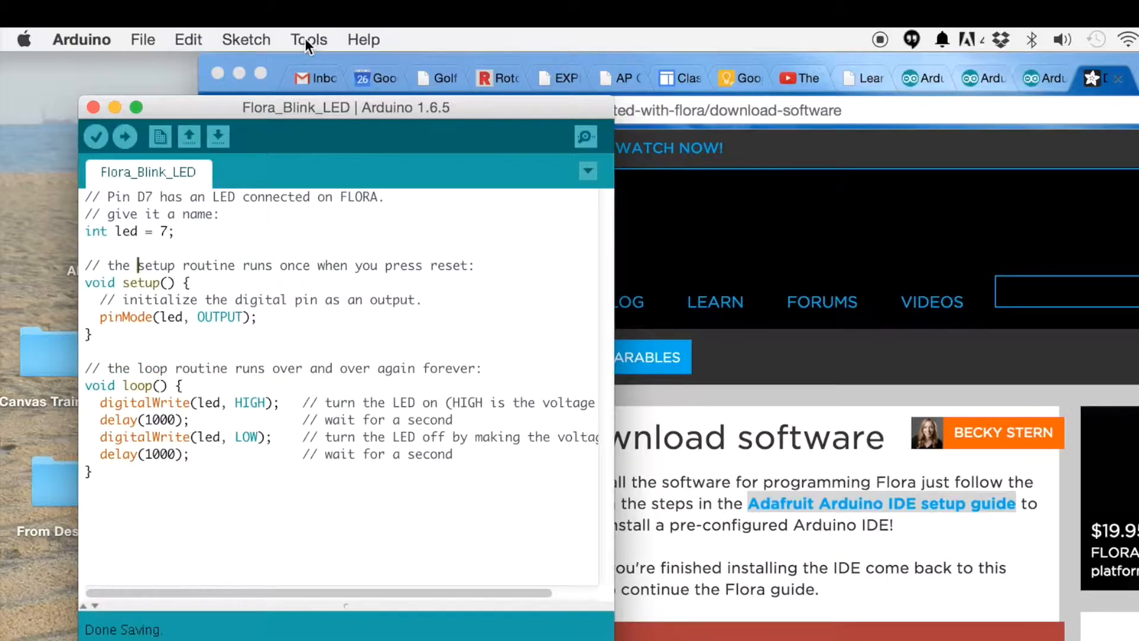
# Install Adafruit AVR Boards 1.3.0 from Boards Manager, filtering by 'ad', and return to the sketch
pyautogui.click(309, 39)
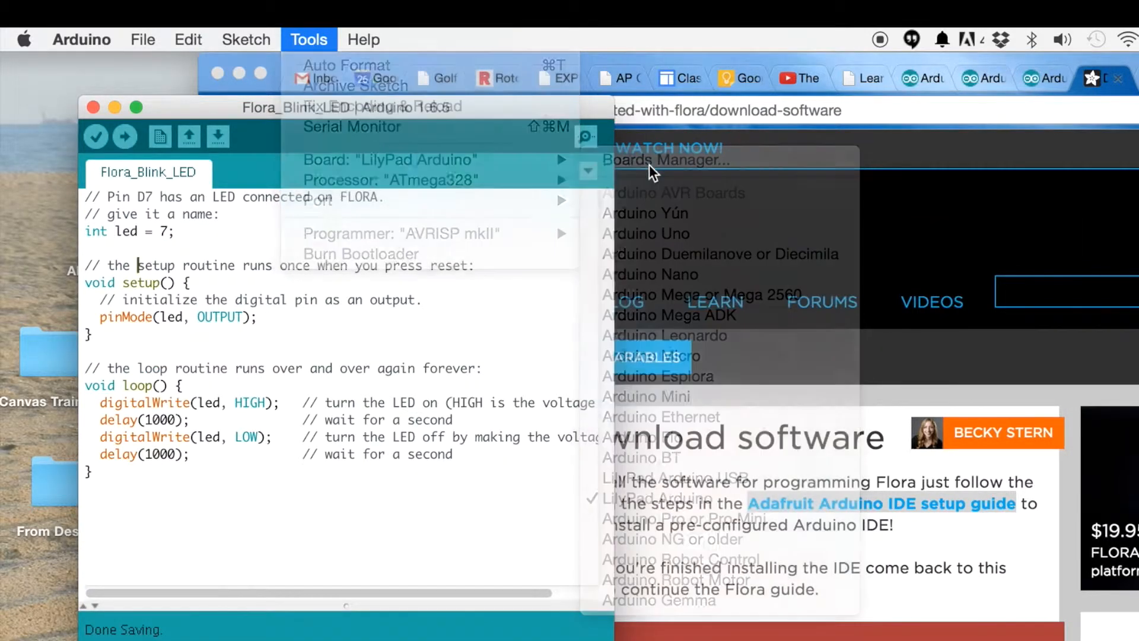
pyautogui.click(666, 160)
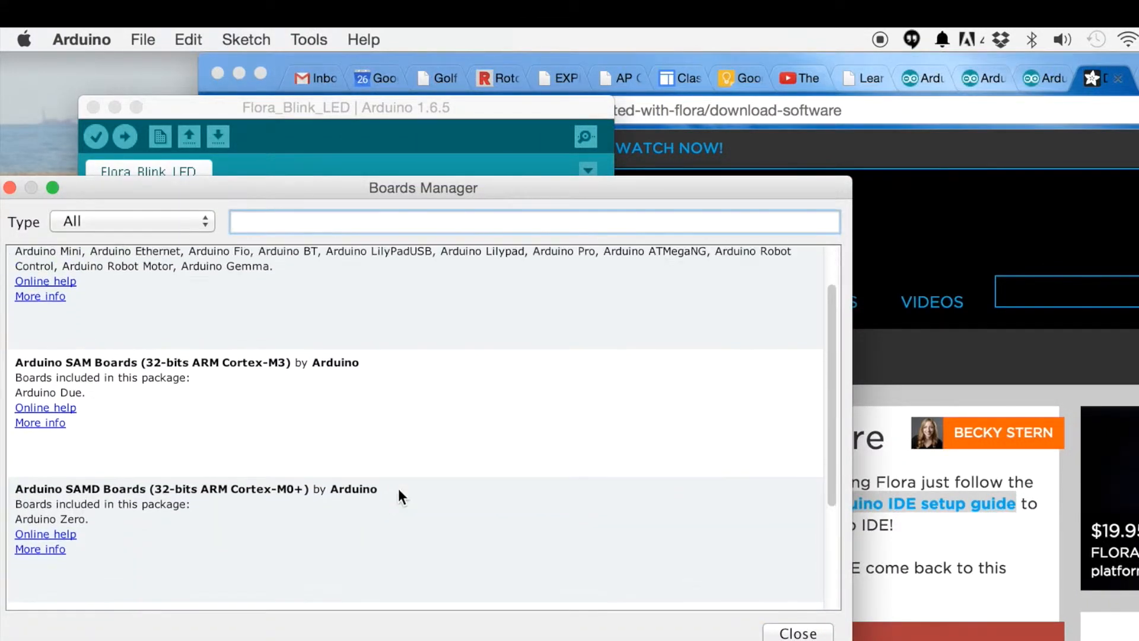
pyautogui.scroll(3)
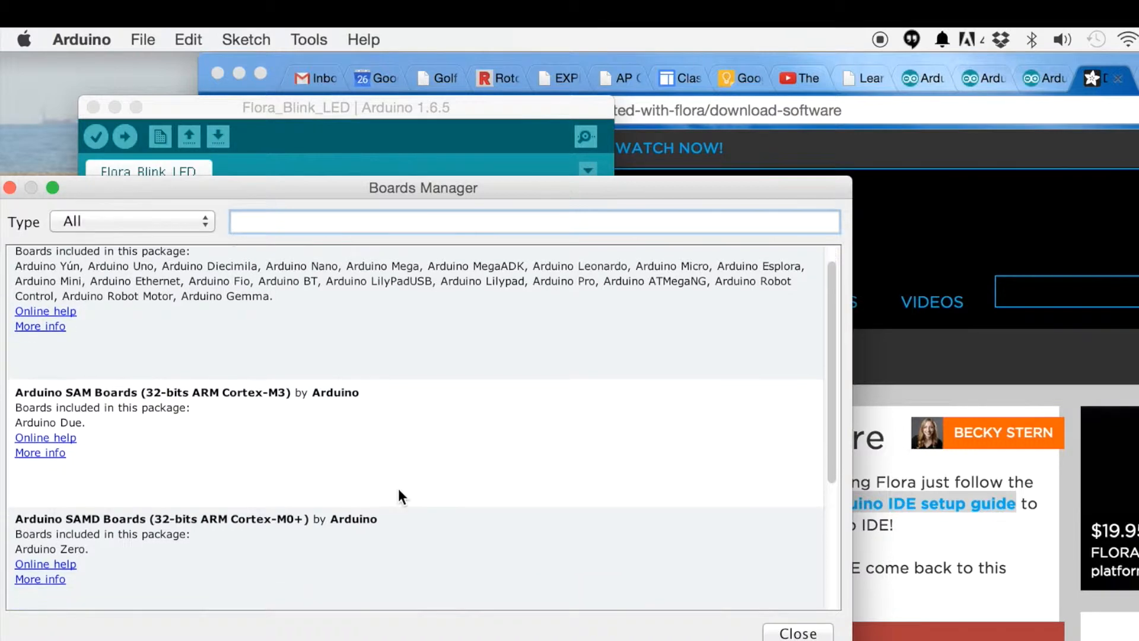
pyautogui.write('a')
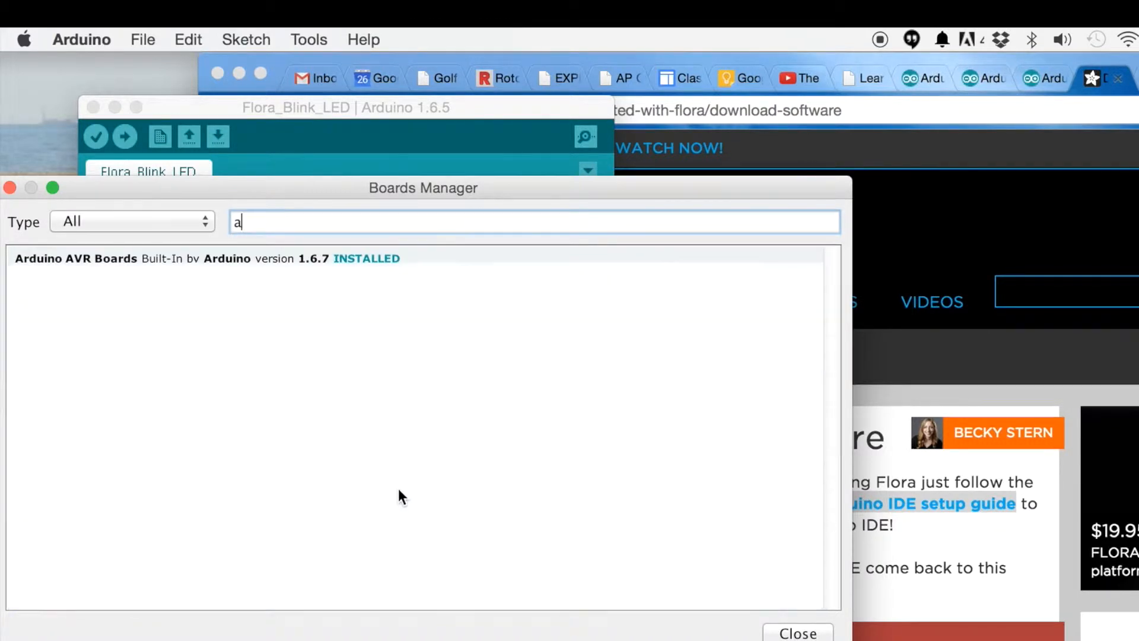
pyautogui.write('d')
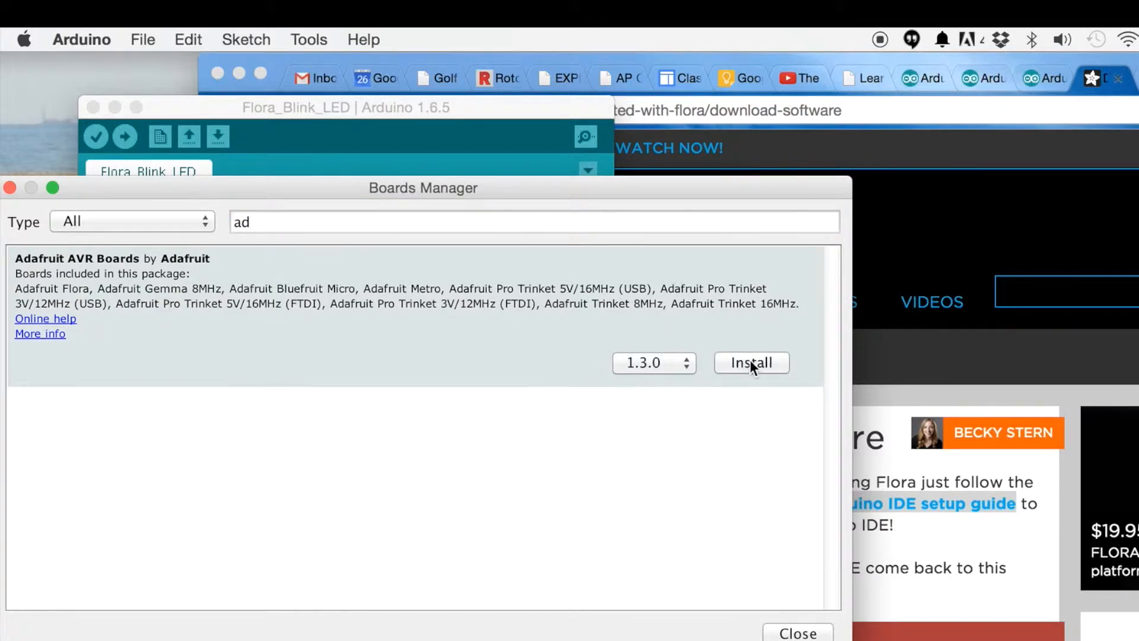
pyautogui.click(751, 364)
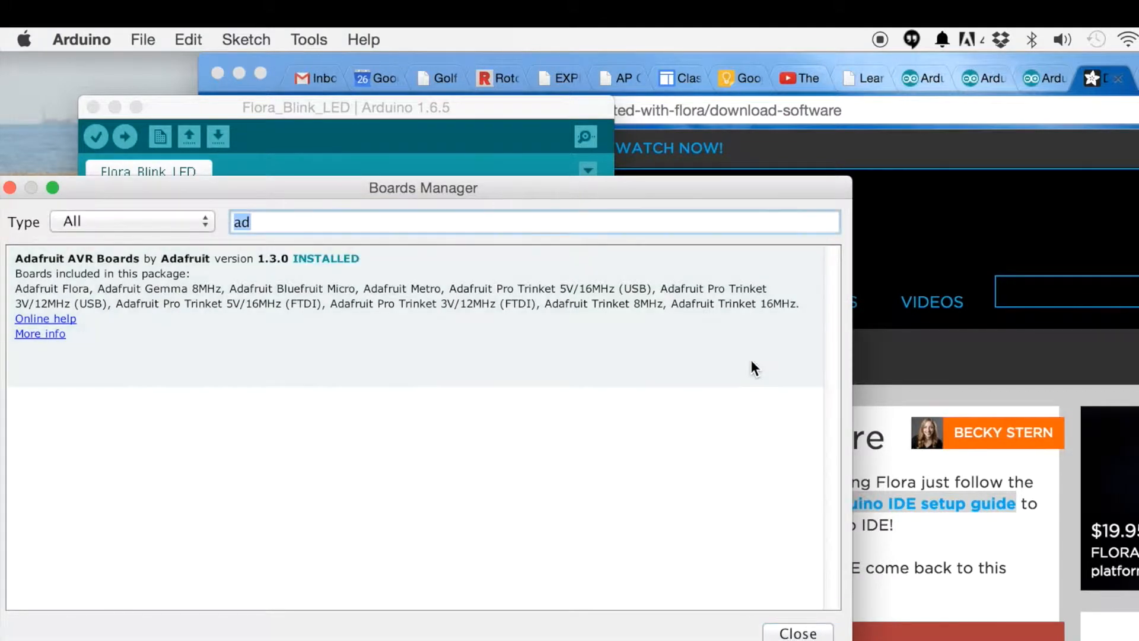
pyautogui.moveTo(763, 603)
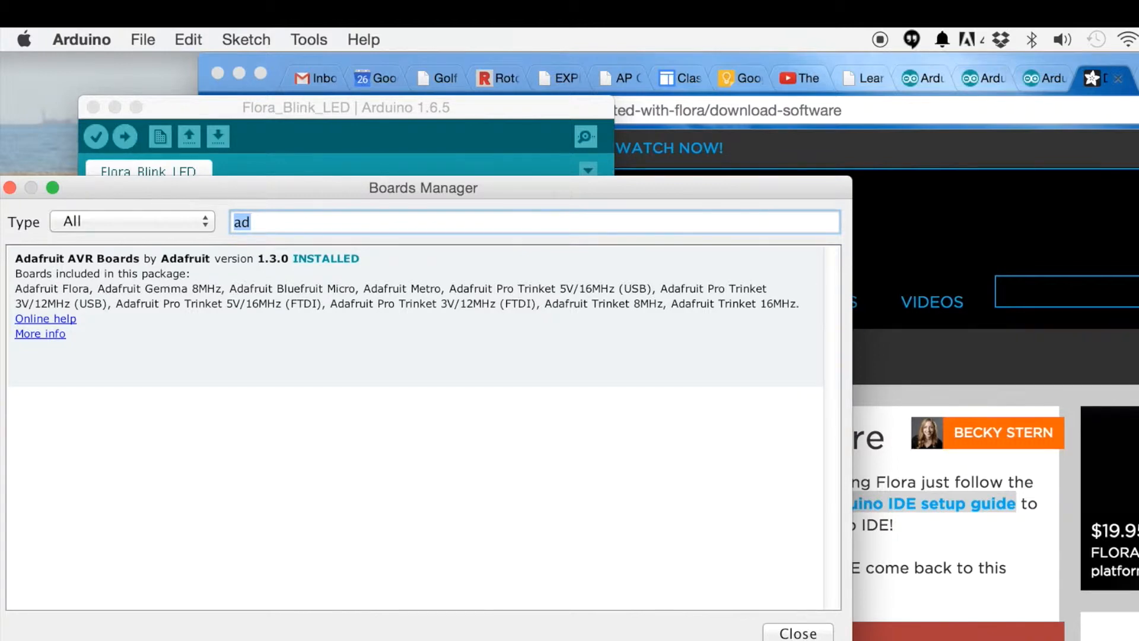
pyautogui.click(796, 632)
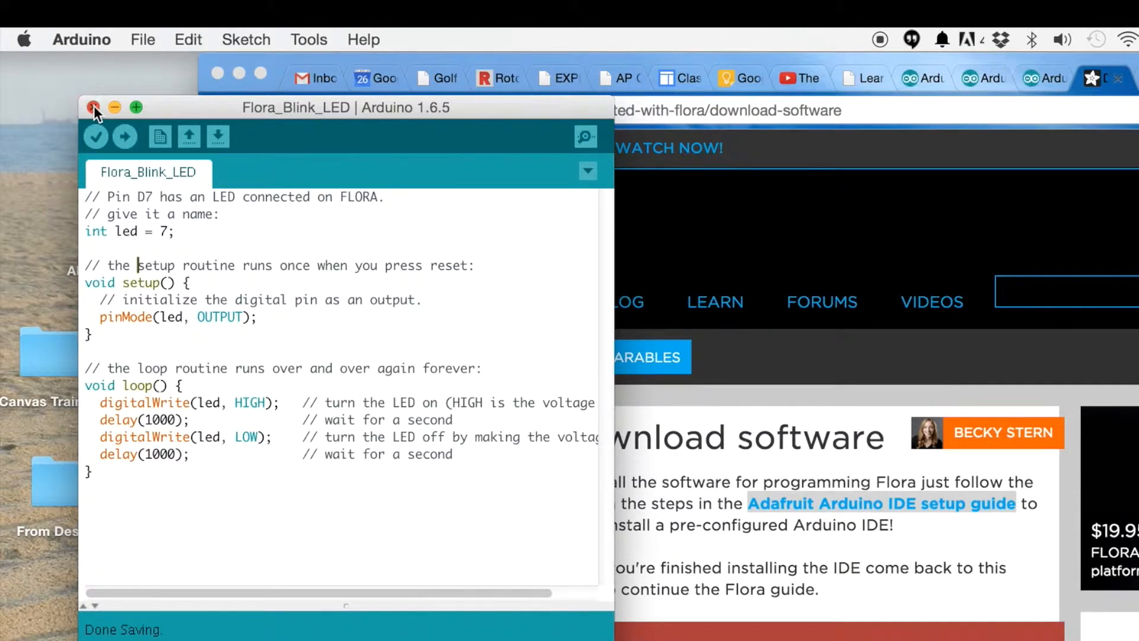
# Close Flora_Blink_LED, continue in blank sketch_aug26a, and choose Adafruit Flora as the board
pyautogui.click(95, 108)
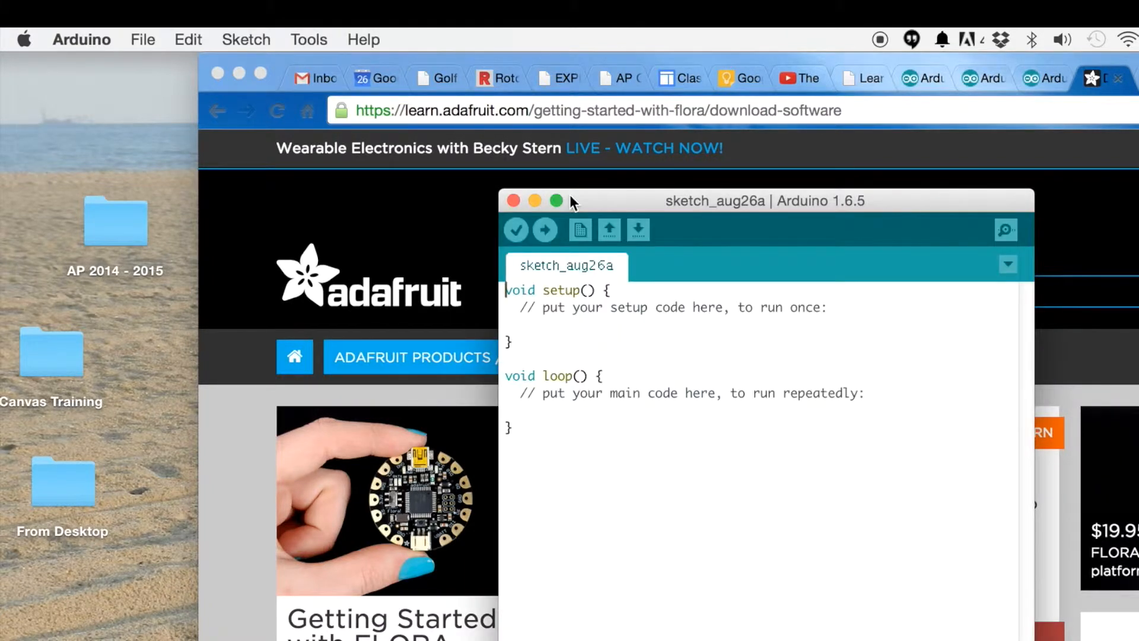
pyautogui.moveTo(716, 200); pyautogui.dragTo(587, 111)
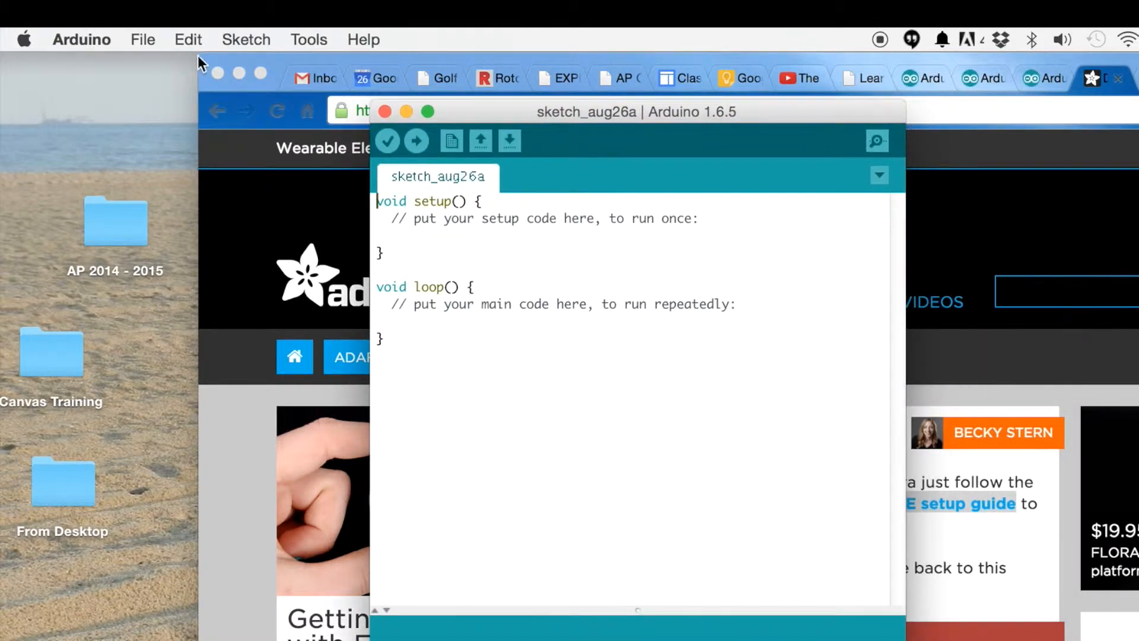
pyautogui.click(82, 39)
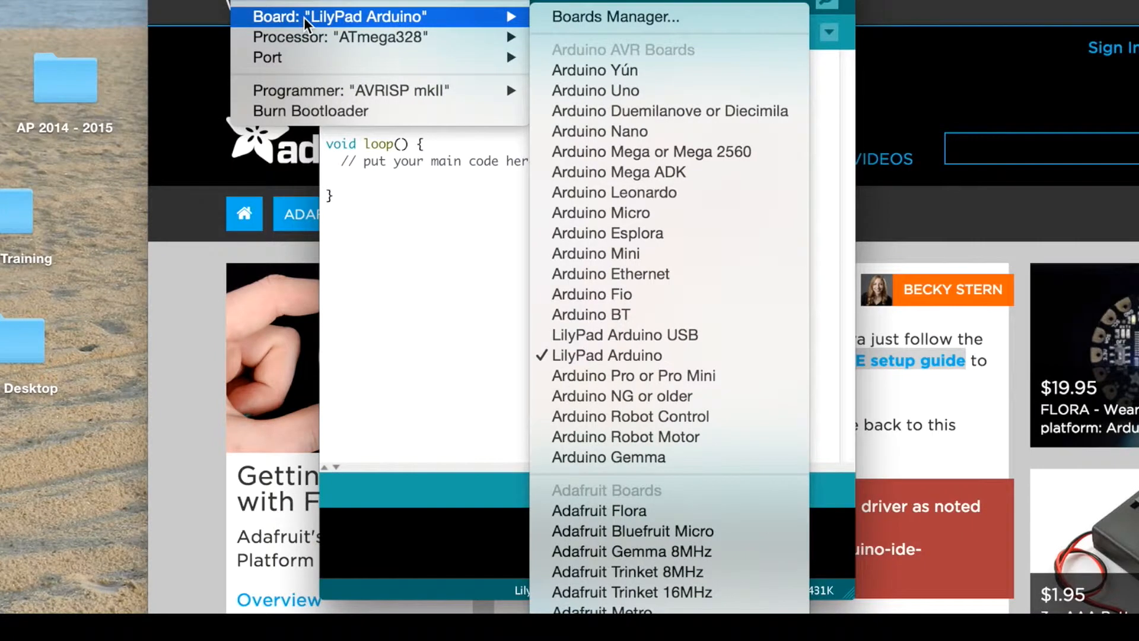
pyautogui.moveTo(597, 511)
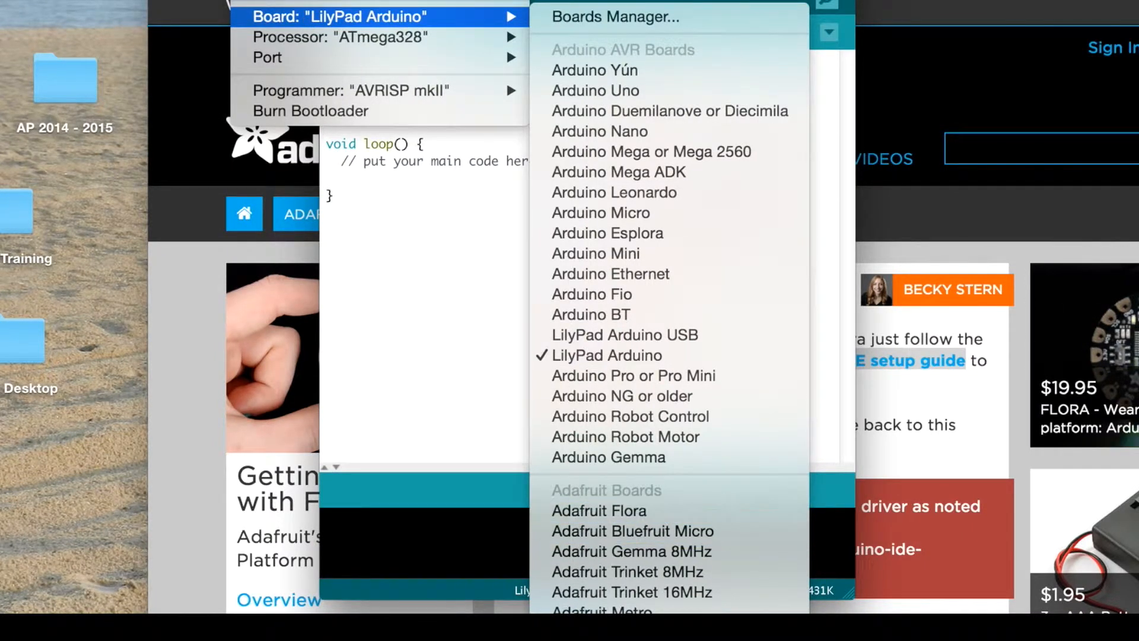
pyautogui.moveTo(598, 511)
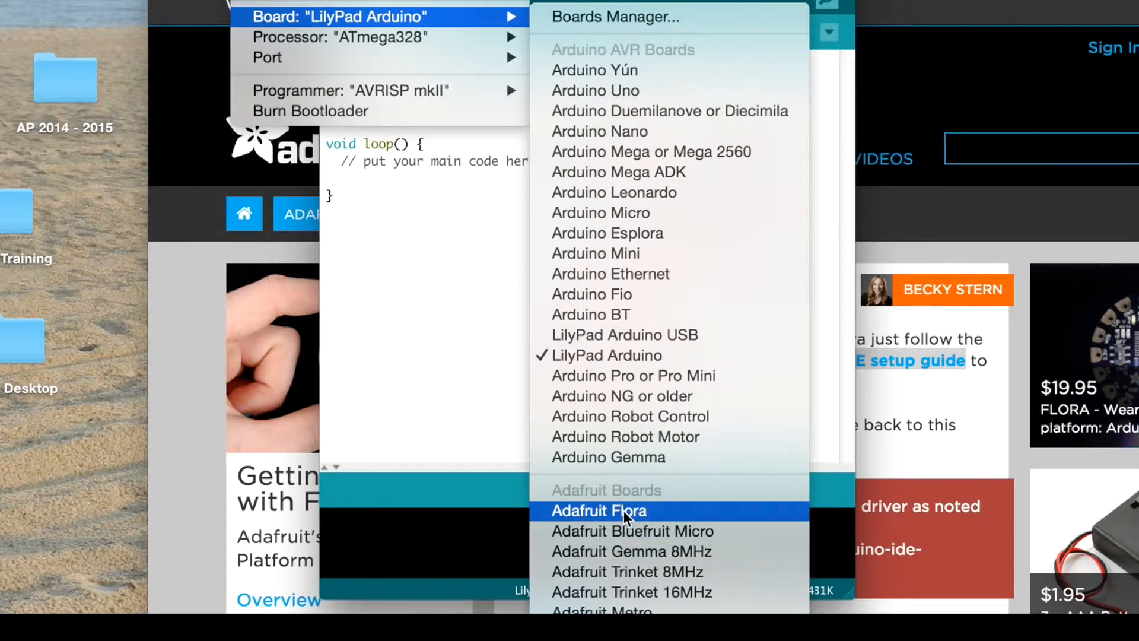
pyautogui.click(598, 511)
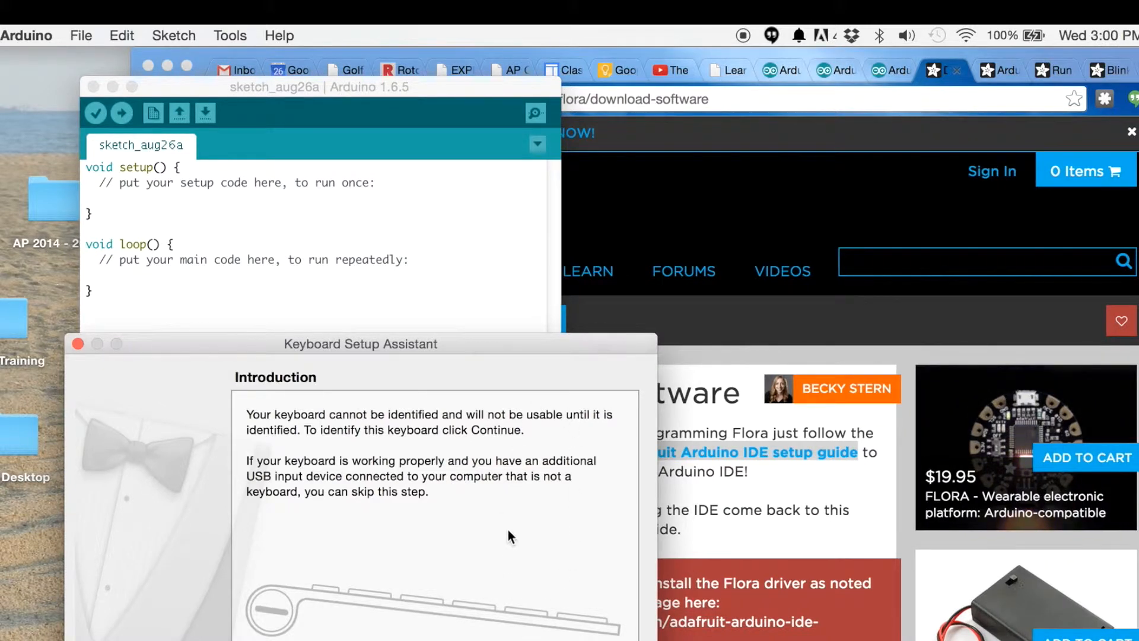
pyautogui.moveTo(211, 254)
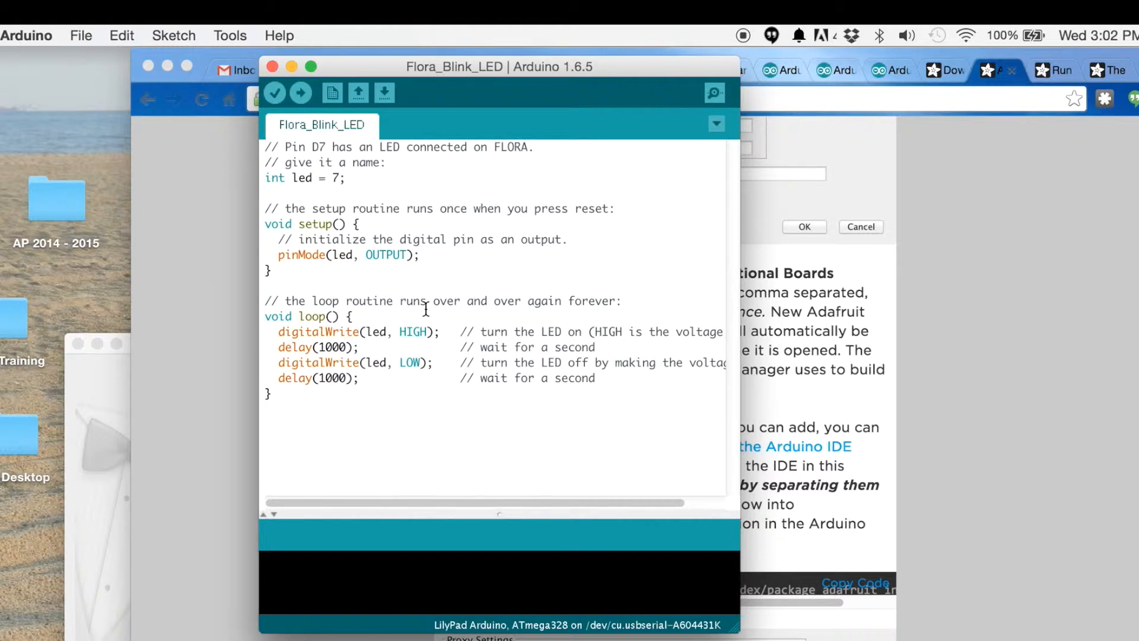
pyautogui.moveTo(391, 193)
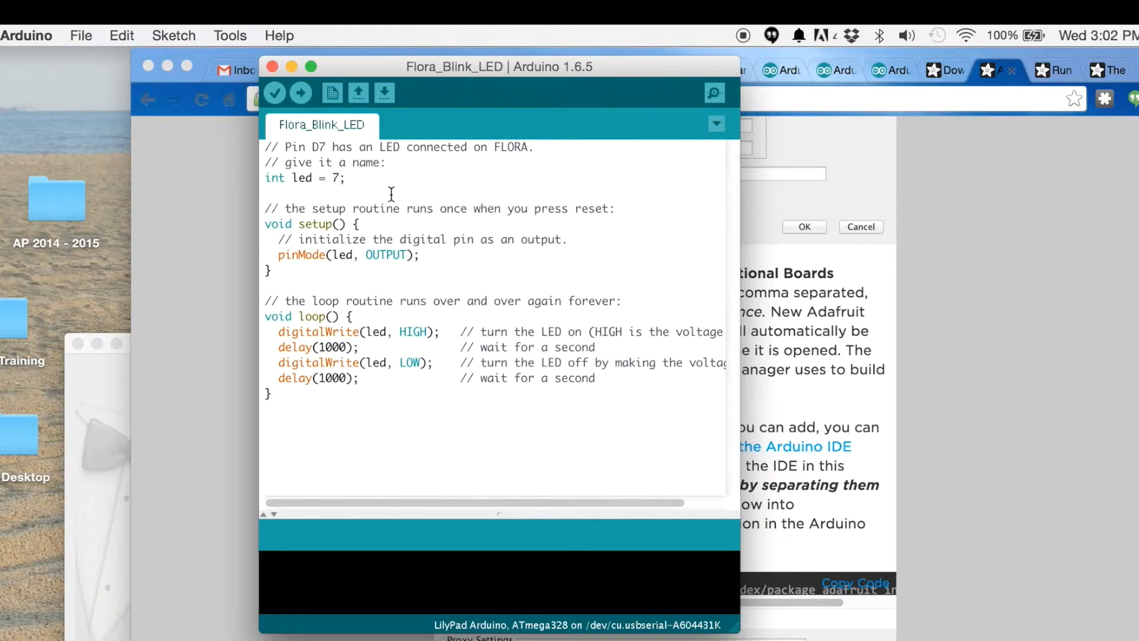
pyautogui.moveTo(412, 428)
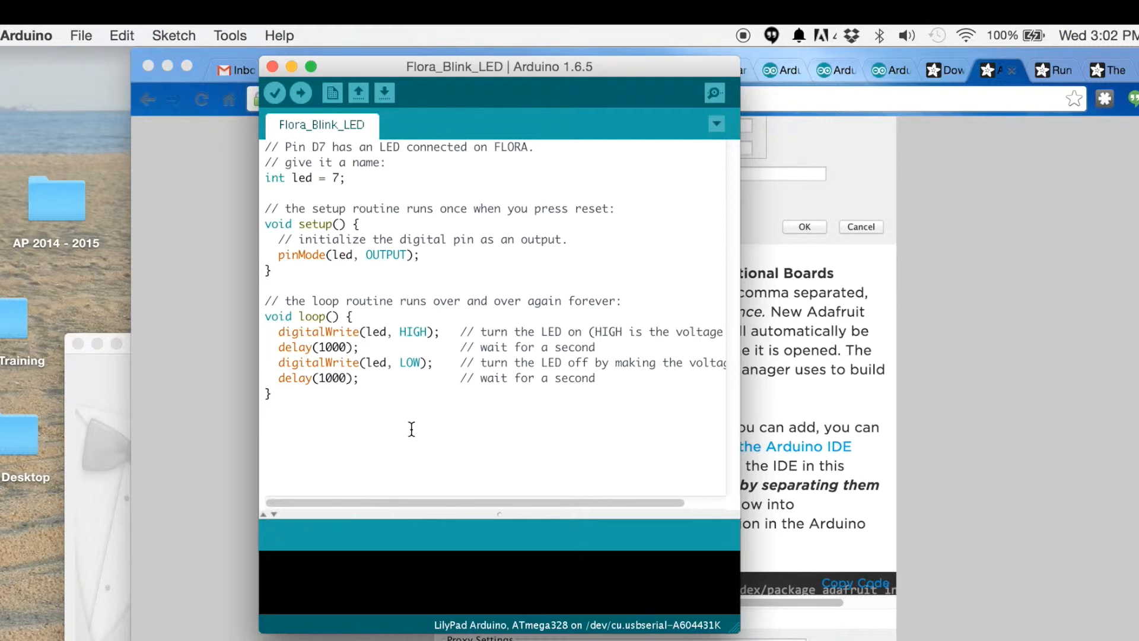
pyautogui.doubleClick(312, 177)
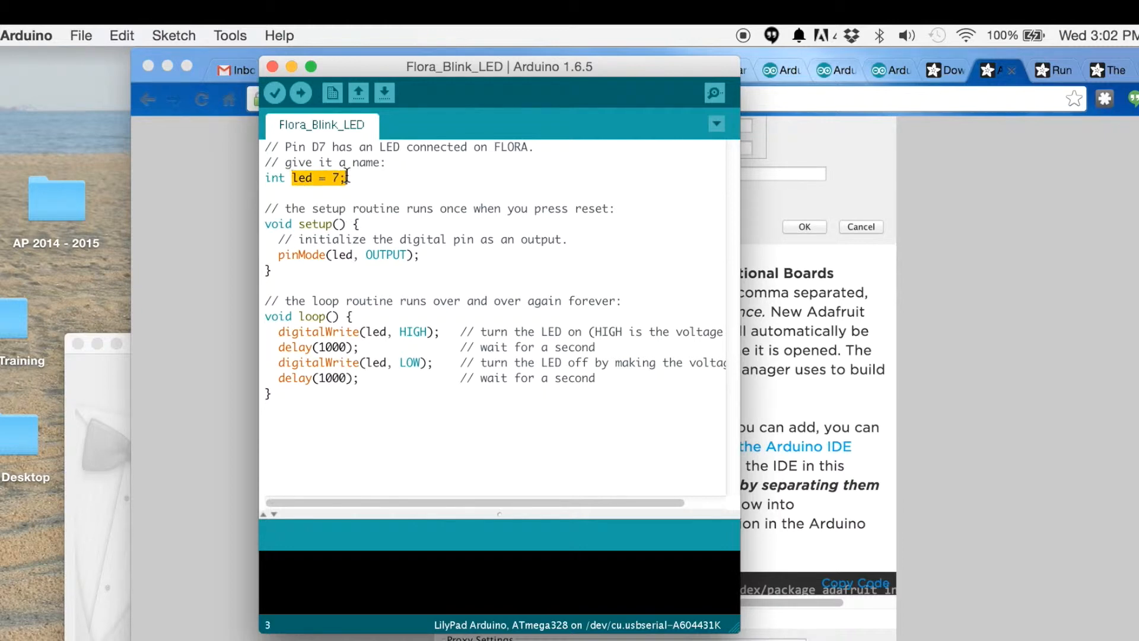
pyautogui.click(270, 284)
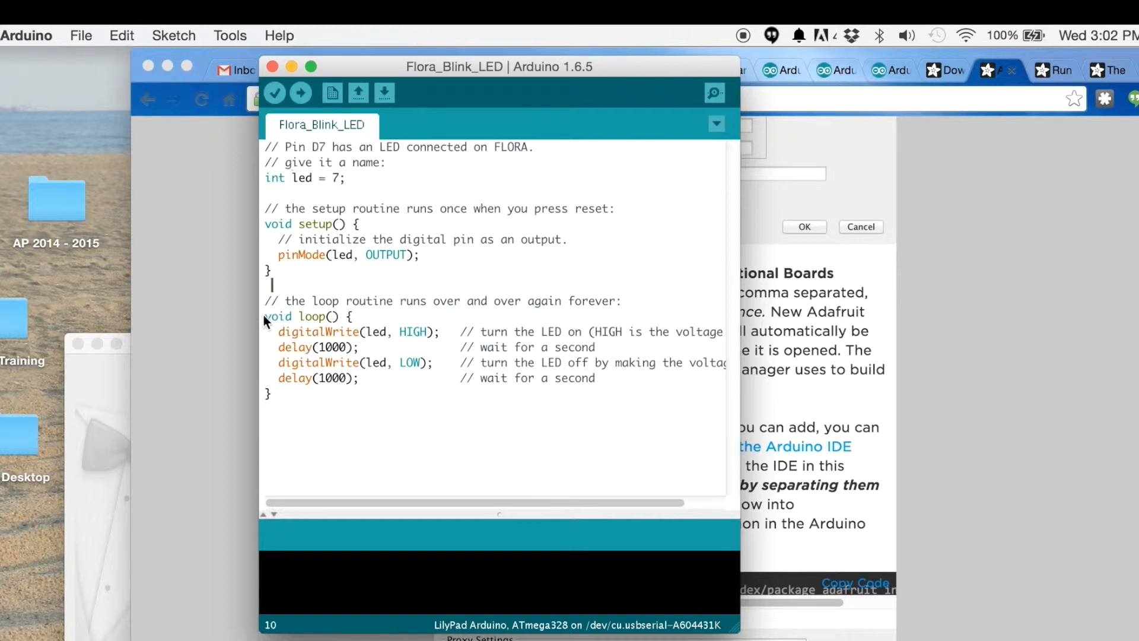
pyautogui.moveTo(274, 370)
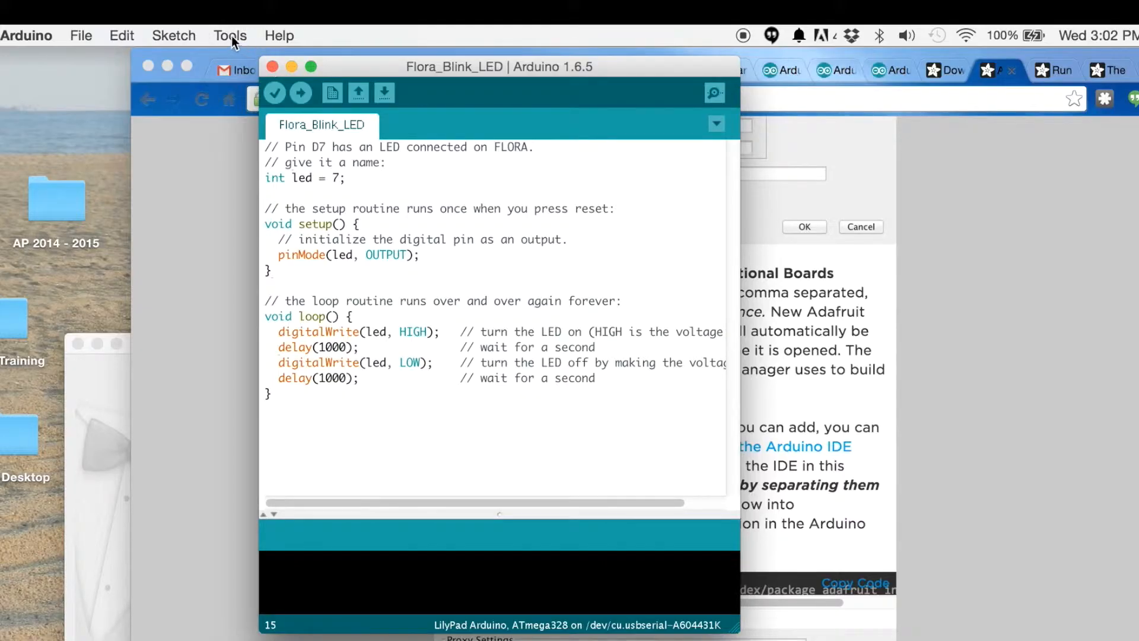
# Target Adafruit Flora on /dev/cu.usbmodem1411 and begin uploading Flora_Blink_LED
pyautogui.click(229, 34)
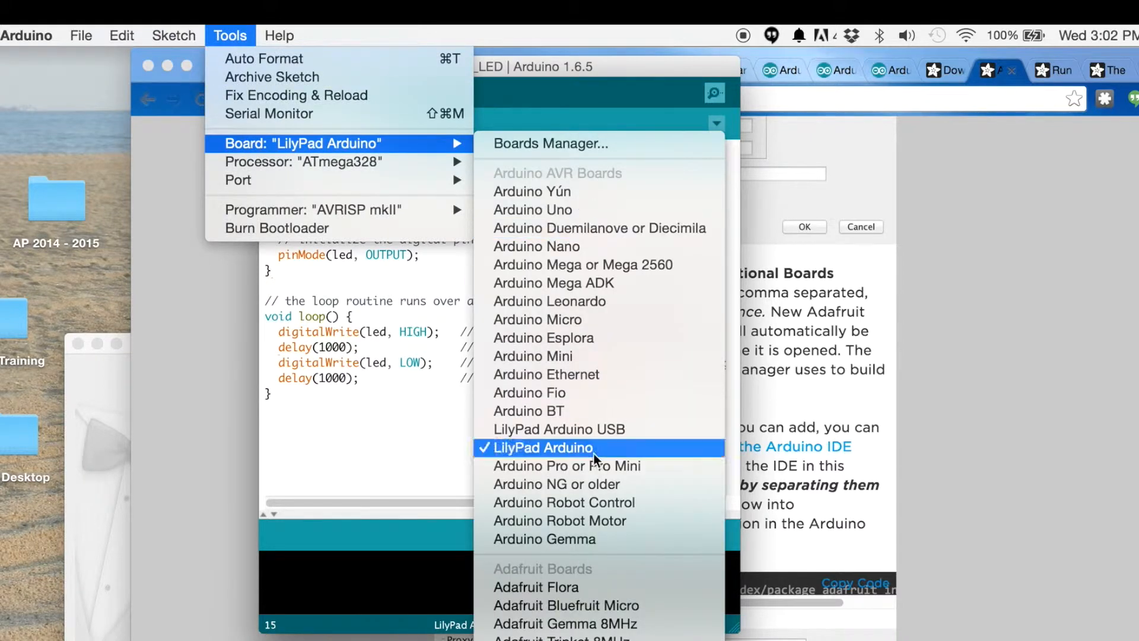
pyautogui.click(536, 586)
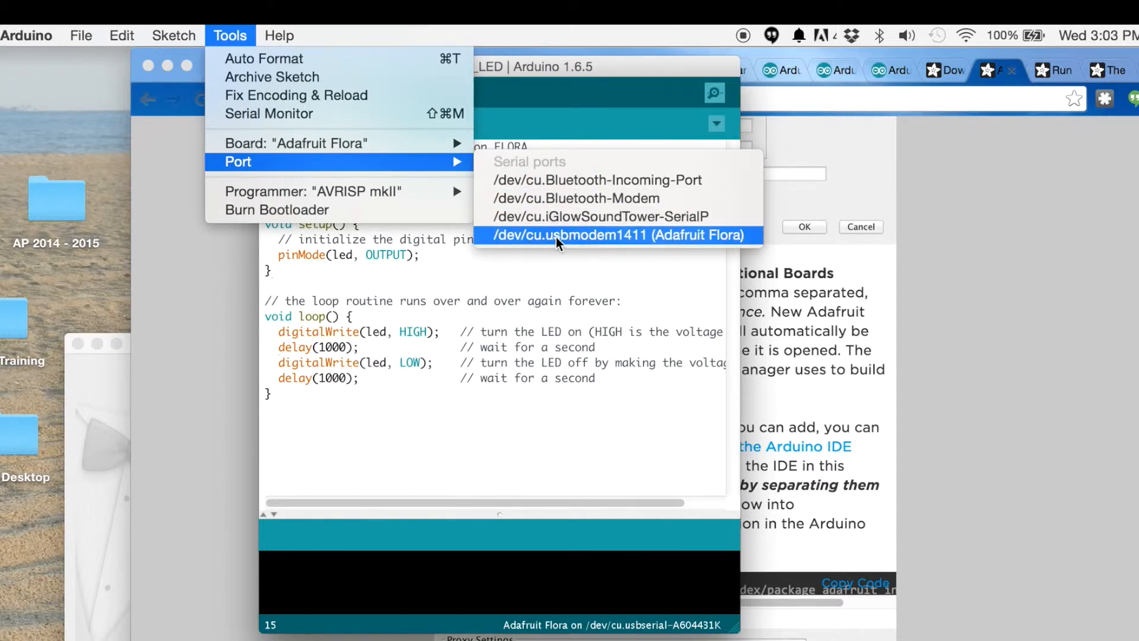
pyautogui.moveTo(691, 245)
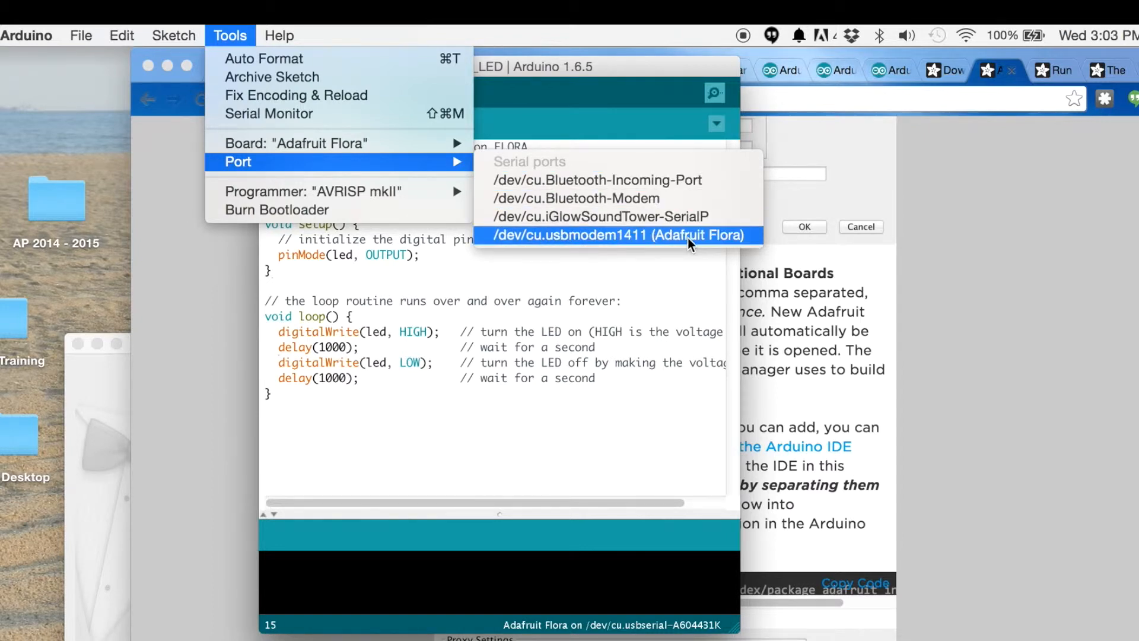
pyautogui.click(617, 235)
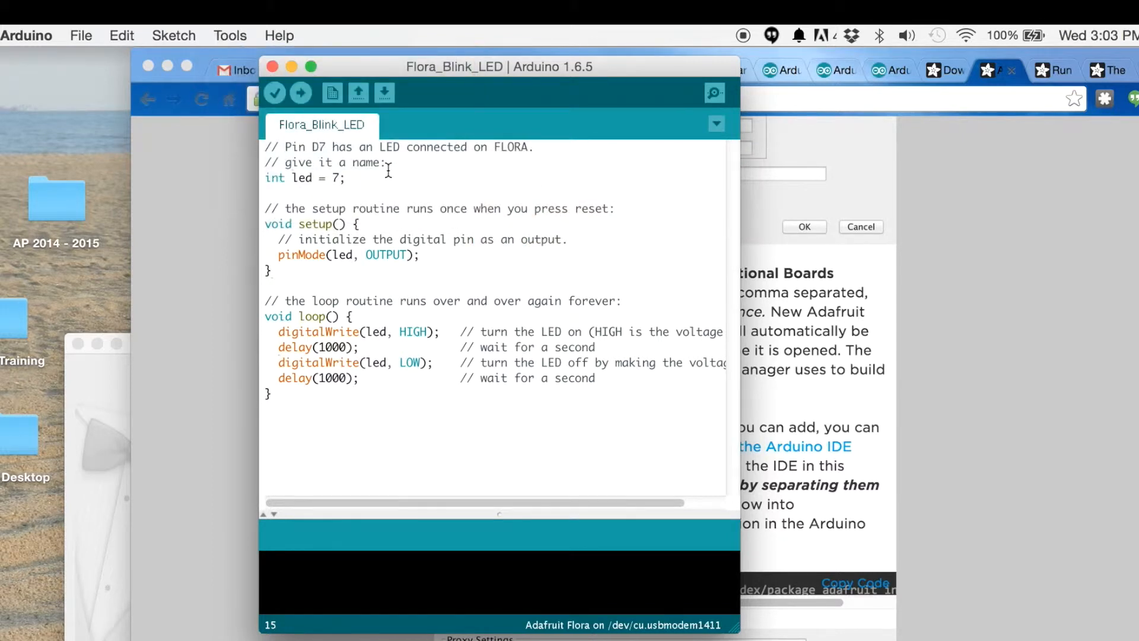
pyautogui.click(300, 93)
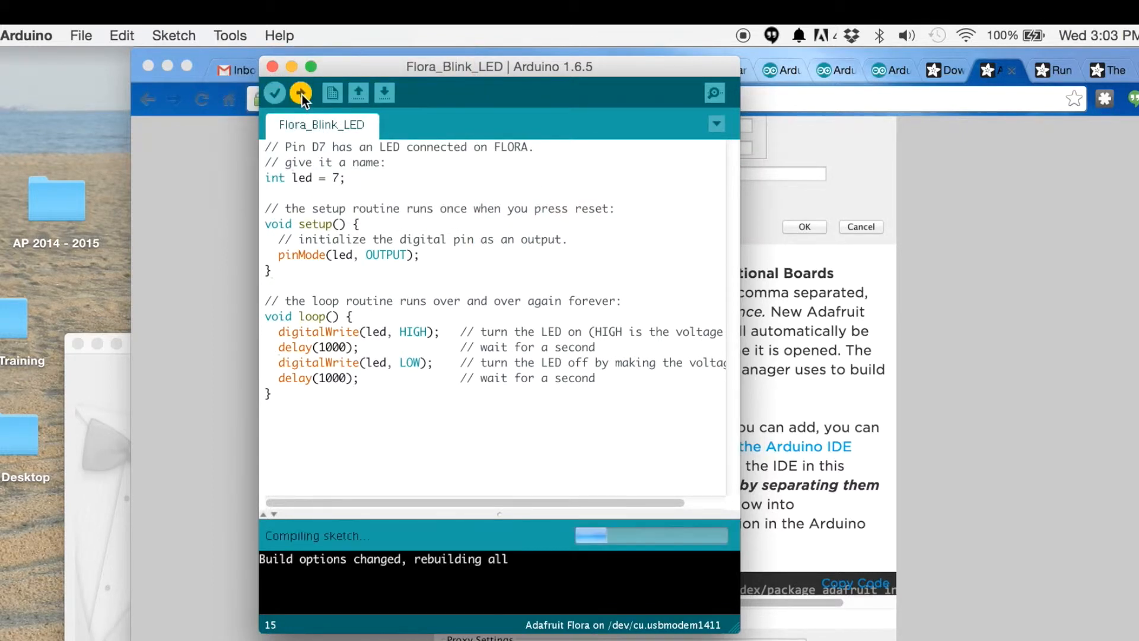